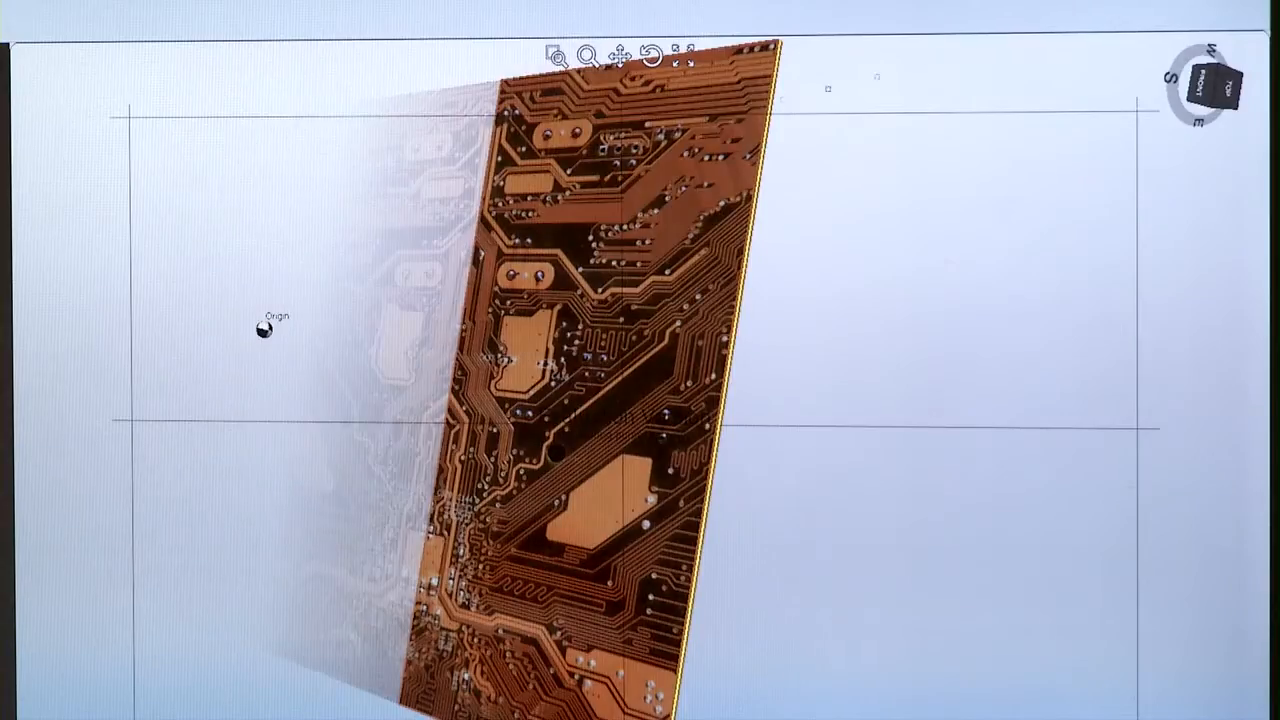
Snap the 3D view to a side face so the circuit board appears edge-on.
{"action": "left_click", "coordinate": [1212, 88]}
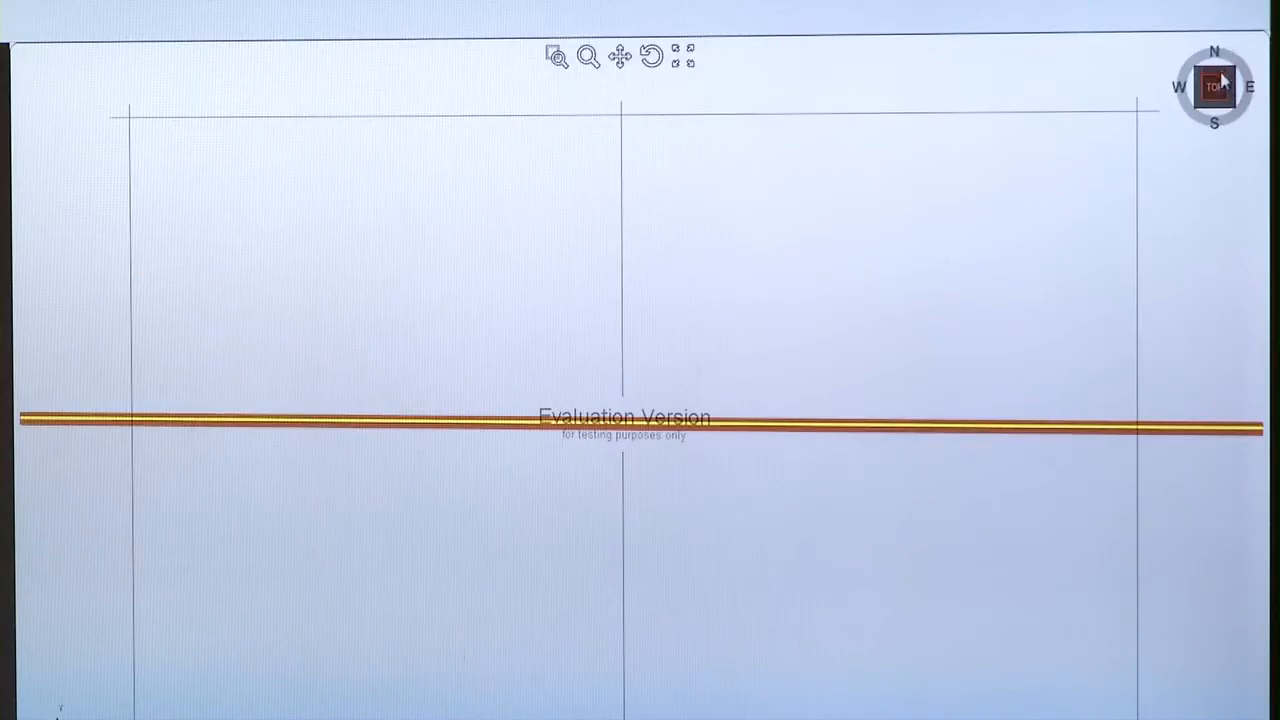